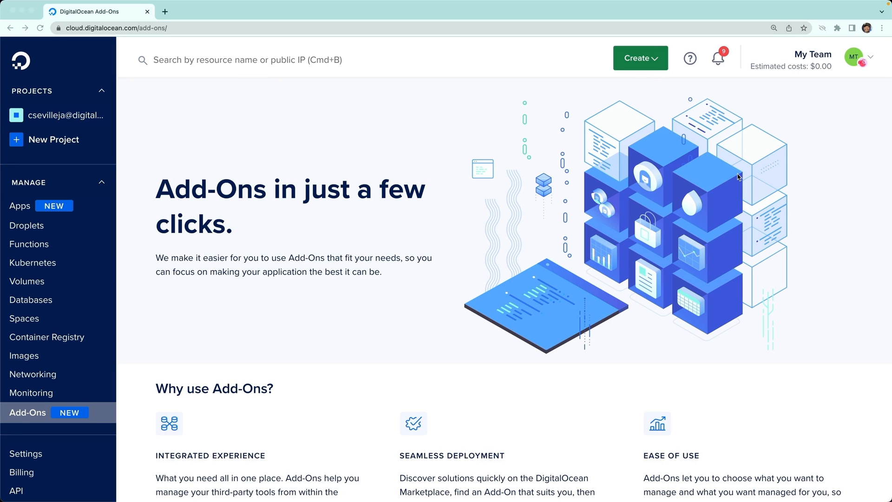
{"action": "mouse_move", "coordinate": [421, 183]}
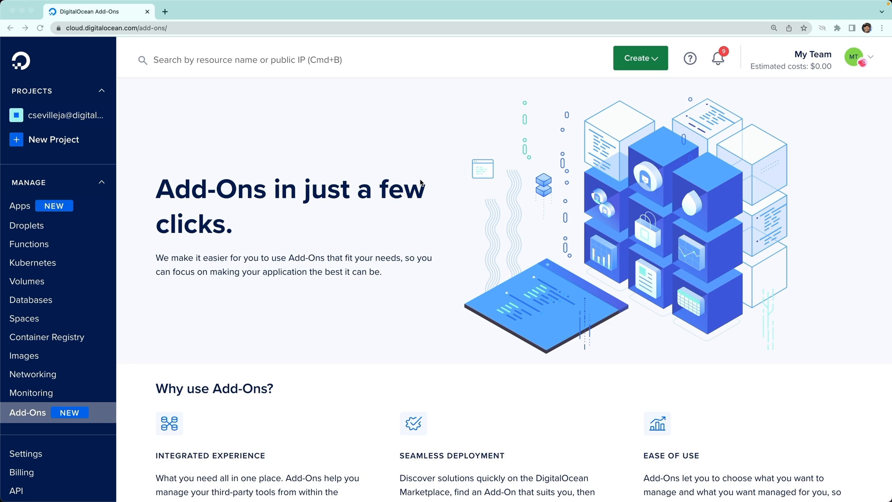
{"action": "mouse_move", "coordinate": [333, 158]}
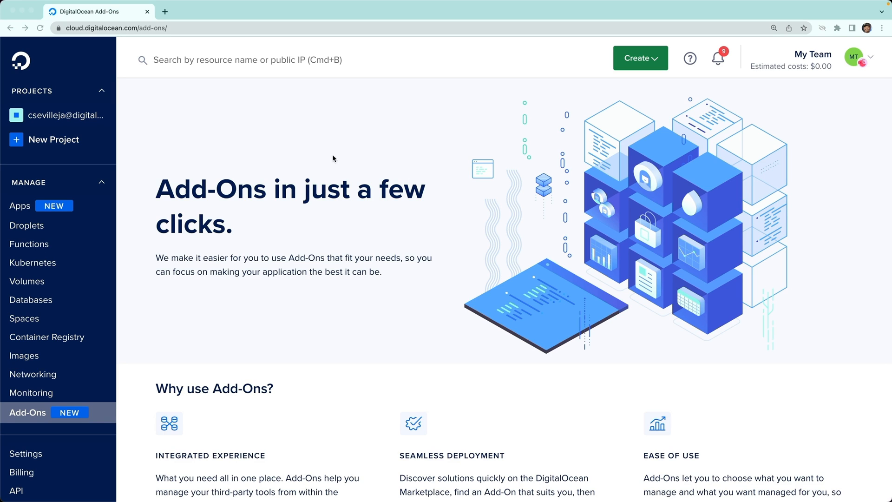
{"action": "mouse_move", "coordinate": [285, 141]}
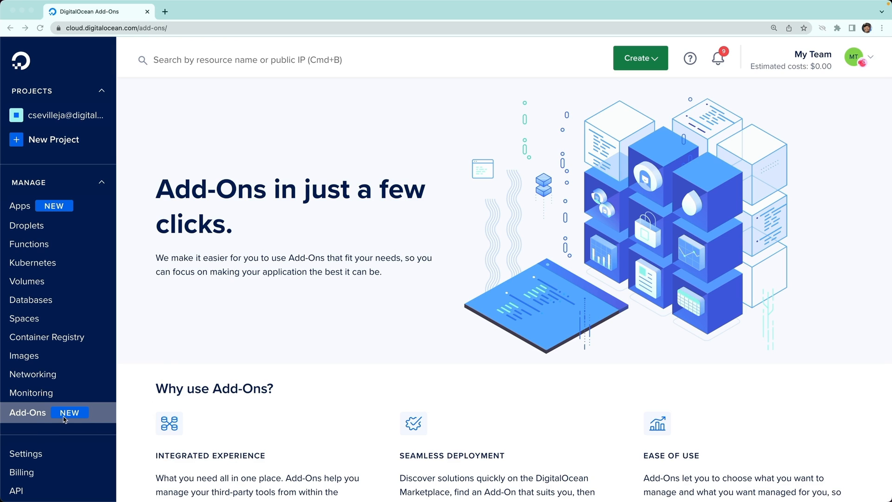
{"action": "mouse_move", "coordinate": [201, 327]}
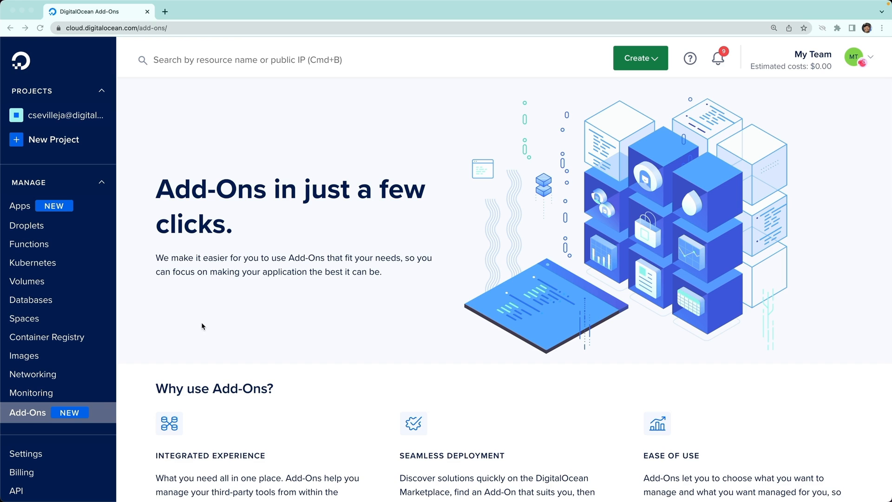
- Scroll through the Available Marketplace Add-Ons grid from 360 Monitoring down to Status List and WayScript
{"action": "scroll", "scroll_direction": "down", "scroll_amount": 3}
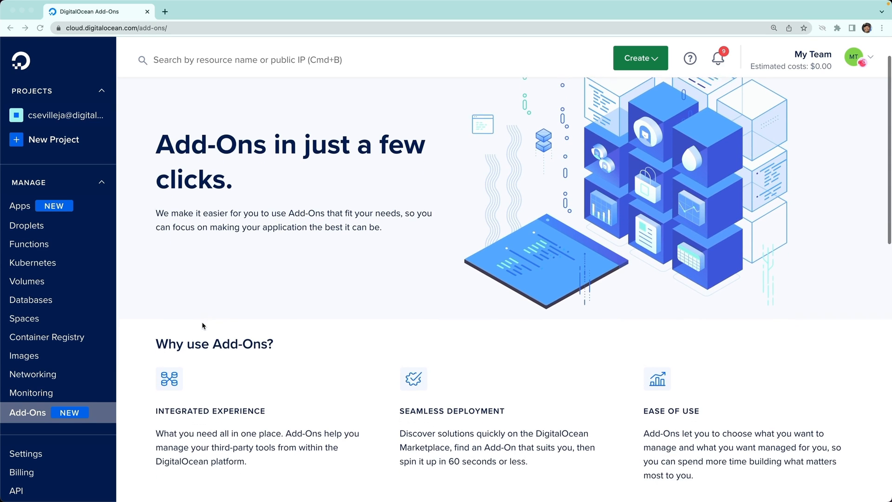
{"action": "scroll", "scroll_direction": "down", "scroll_amount": 3}
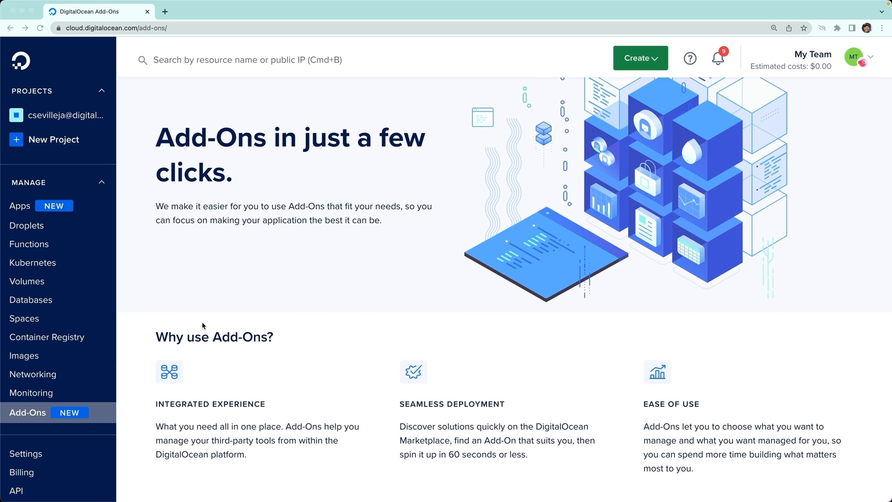
{"action": "scroll", "scroll_direction": "down", "scroll_amount": 3}
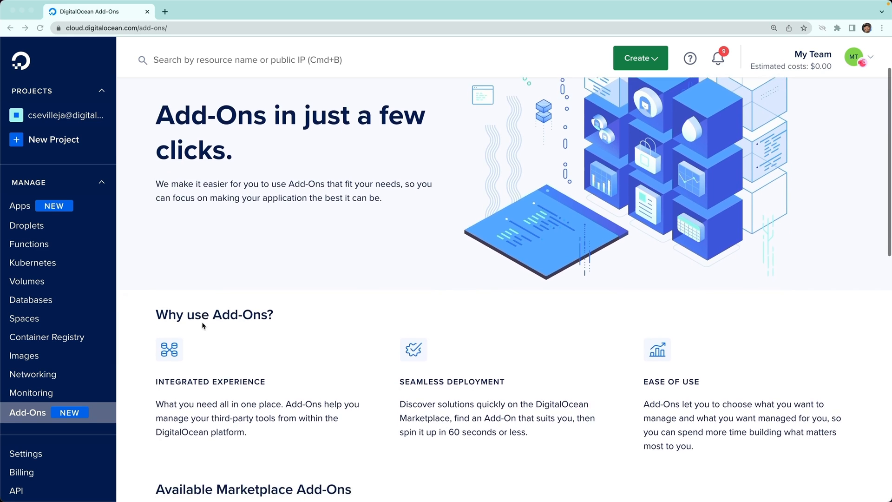
{"action": "scroll", "scroll_direction": "down", "scroll_amount": 3}
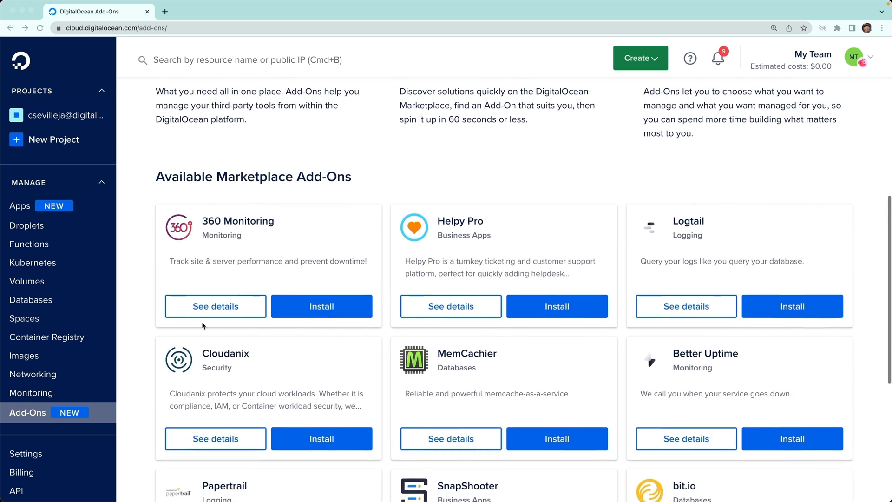
{"action": "scroll", "scroll_direction": "down", "scroll_amount": 3}
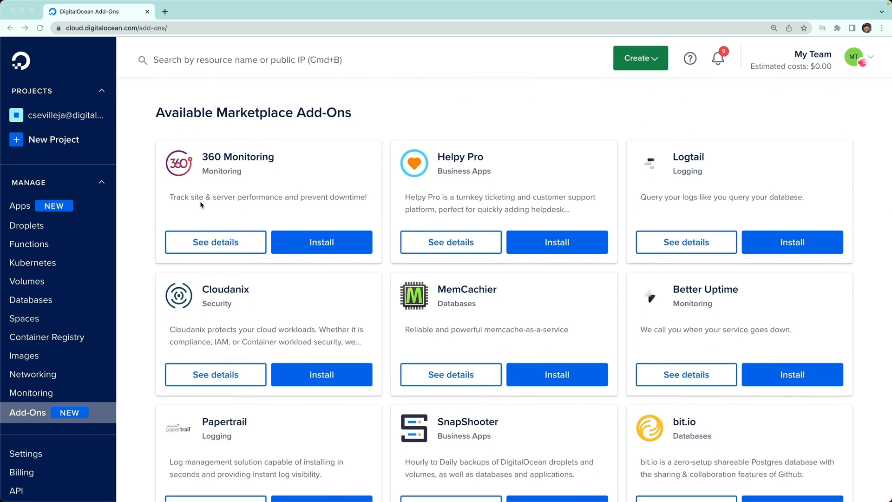
{"action": "mouse_move", "coordinate": [147, 209]}
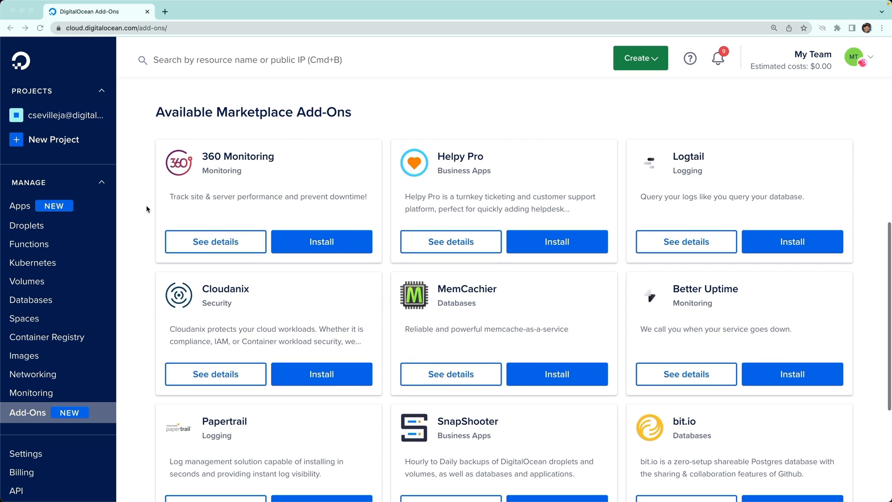
{"action": "scroll", "scroll_direction": "down", "scroll_amount": 3}
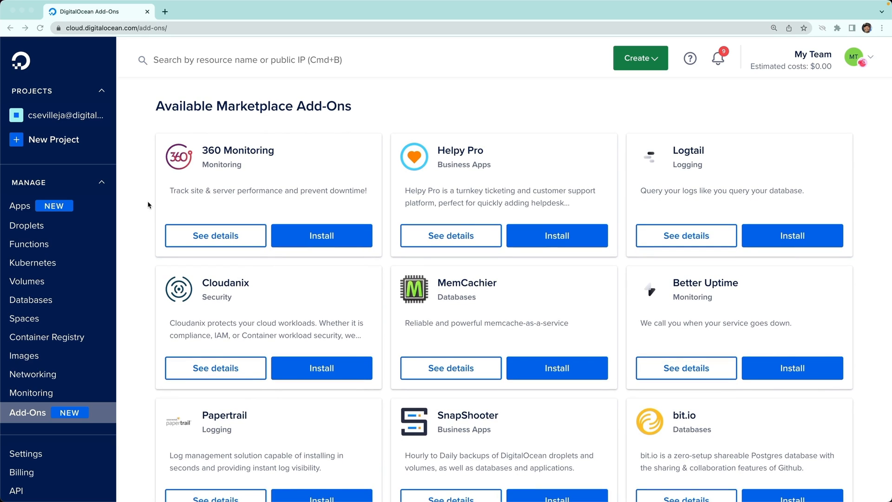
{"action": "mouse_move", "coordinate": [220, 170]}
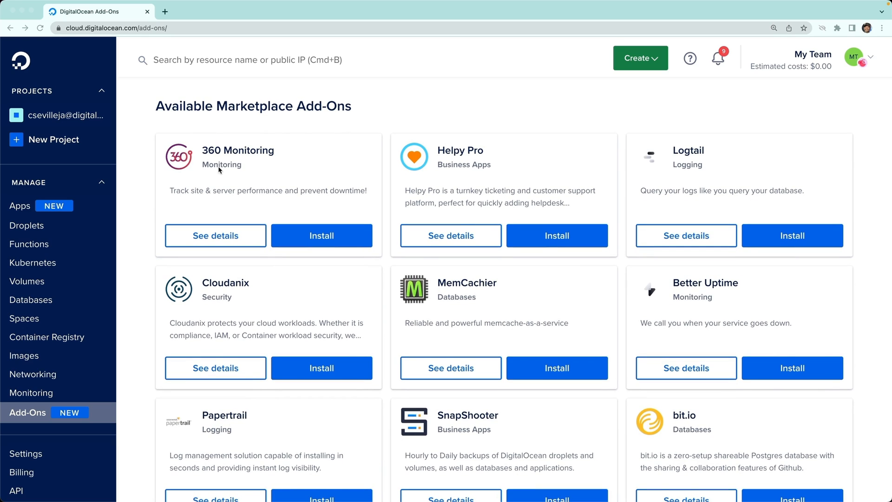
{"action": "mouse_move", "coordinate": [658, 308]}
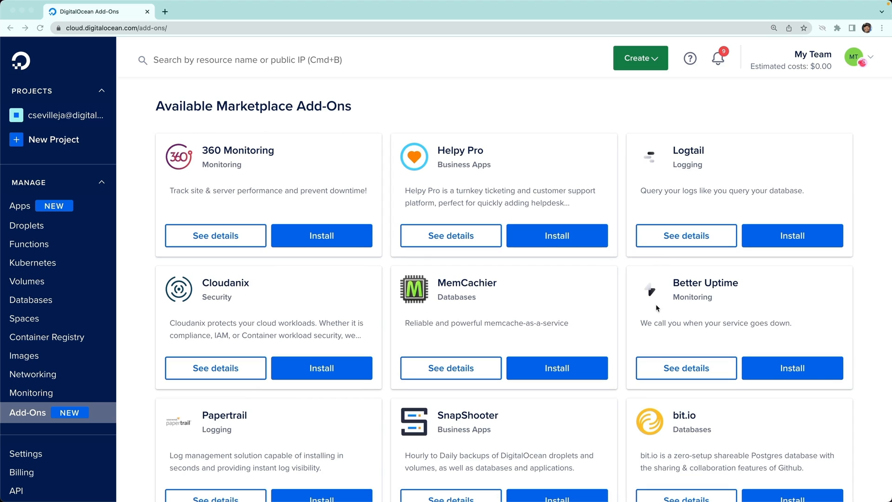
{"action": "mouse_move", "coordinate": [695, 301]}
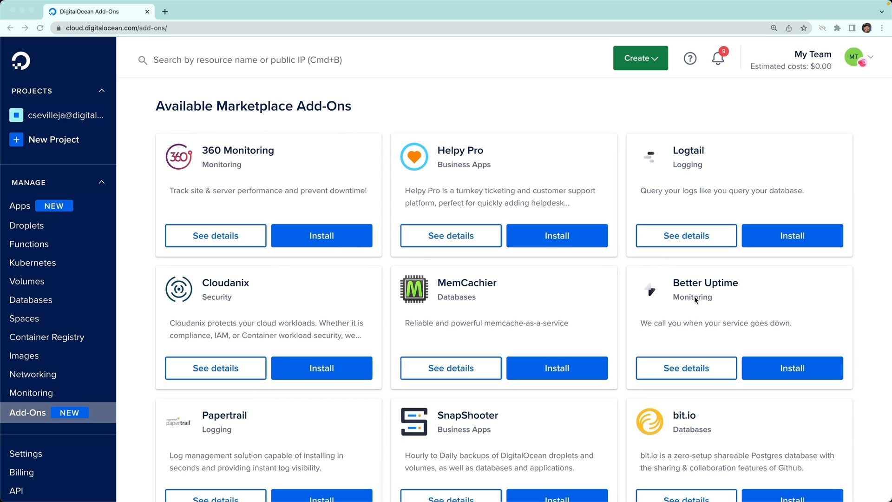
{"action": "scroll", "scroll_direction": "down", "scroll_amount": 3}
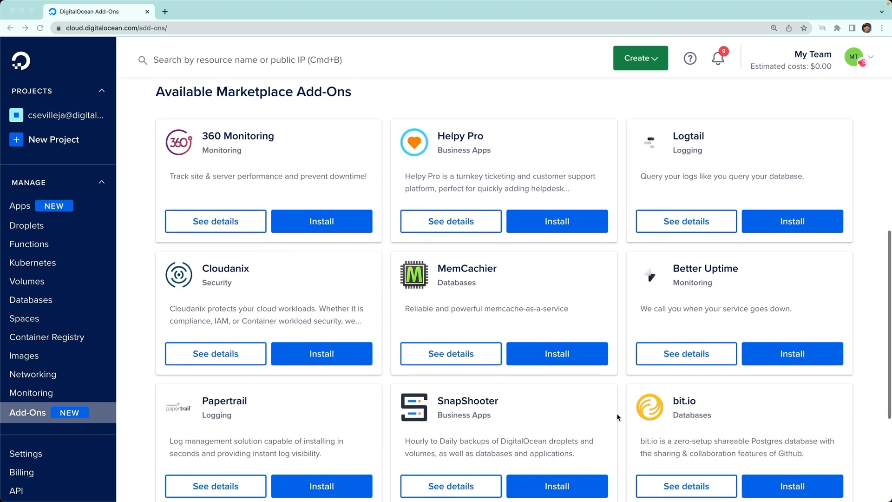
{"action": "scroll", "scroll_direction": "down", "scroll_amount": 3}
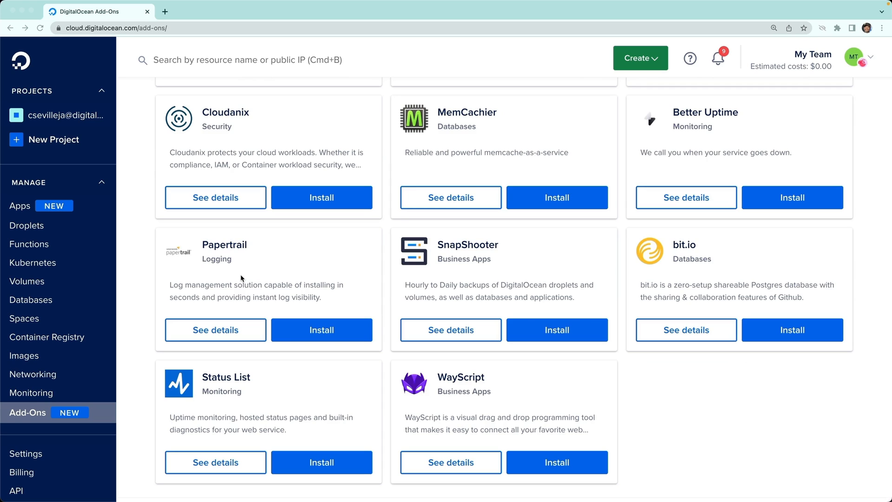
{"action": "mouse_move", "coordinate": [323, 257]}
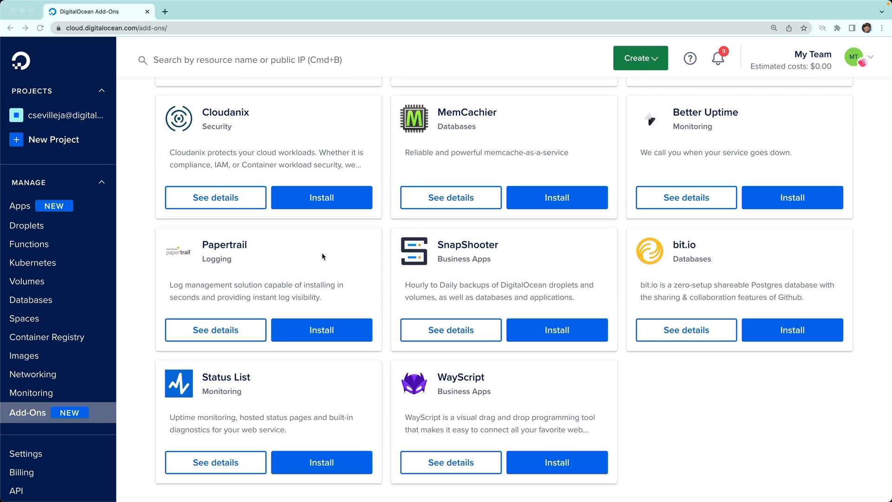
{"action": "mouse_move", "coordinate": [626, 168]}
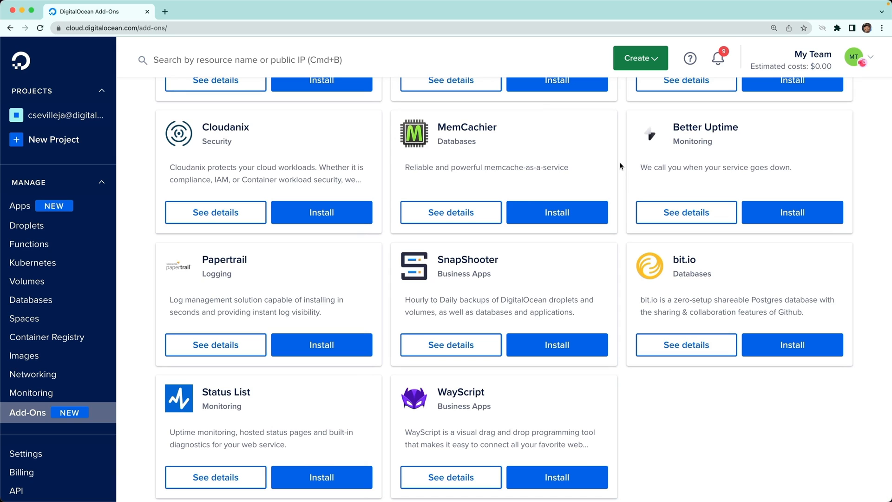
{"action": "mouse_move", "coordinate": [693, 124]}
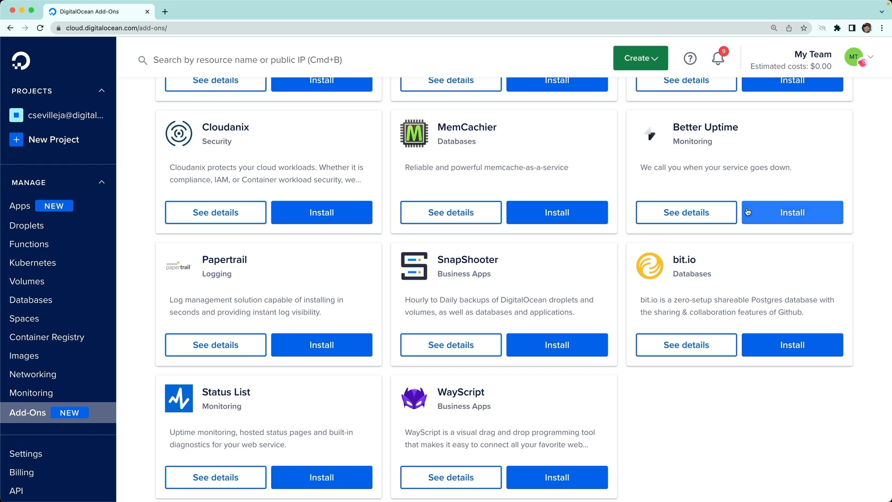
- Start the Better Uptime install, dismissing its overview, to reach the prefilled Install Add-On form
{"action": "left_click", "coordinate": [791, 212]}
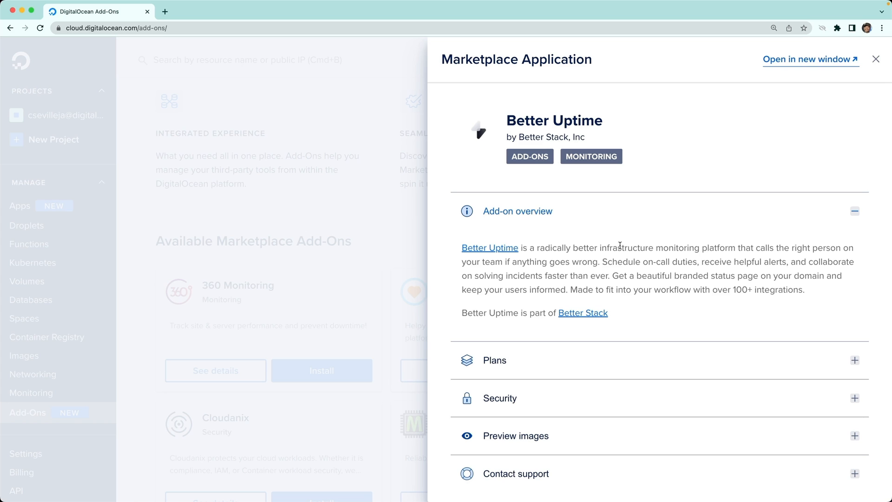
{"action": "left_click", "coordinate": [875, 59]}
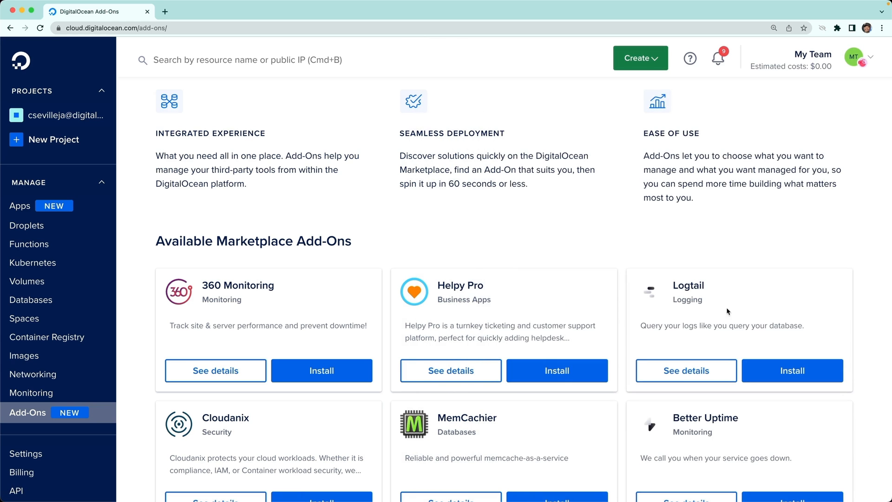
{"action": "scroll", "scroll_direction": "down", "scroll_amount": 3}
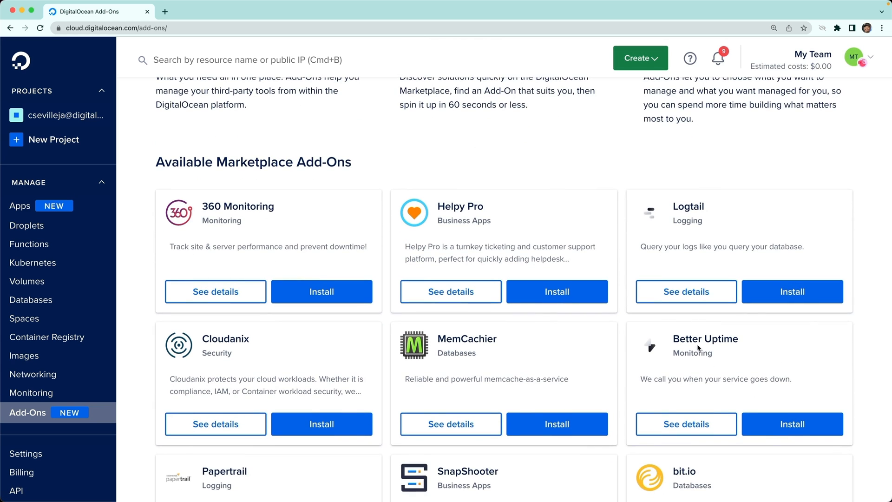
{"action": "left_click", "coordinate": [791, 424]}
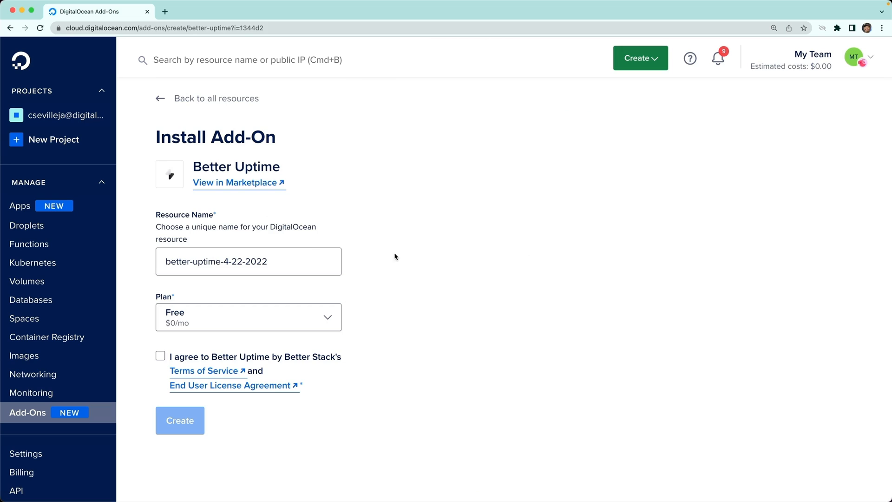
- Agree to the terms and create the free better-uptime-4-22-2022 add-on
{"action": "left_click", "coordinate": [248, 261]}
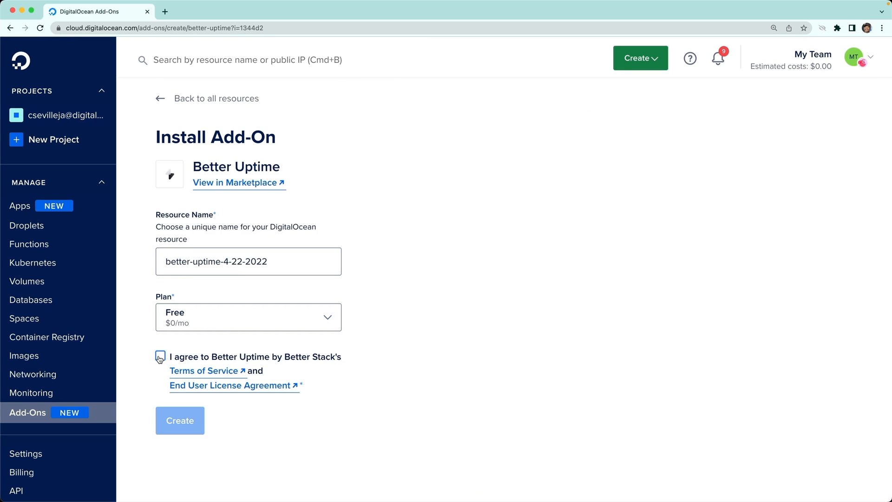
{"action": "left_click", "coordinate": [247, 317]}
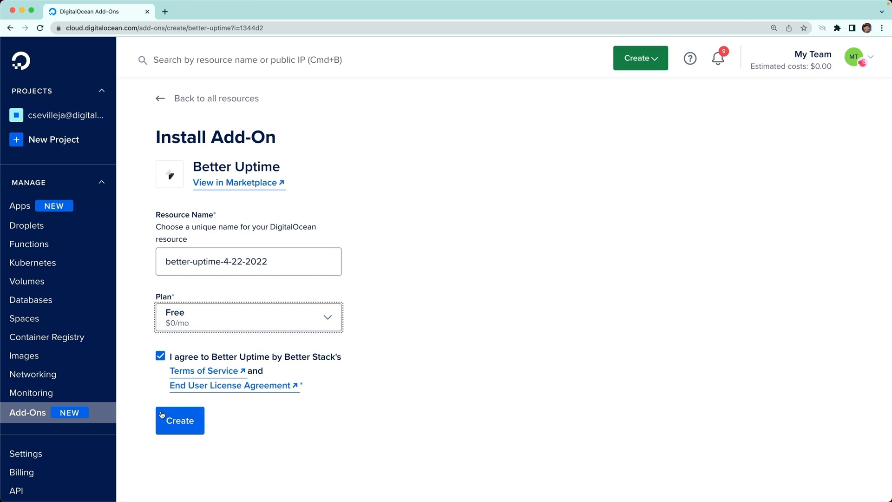
{"action": "left_click", "coordinate": [180, 420]}
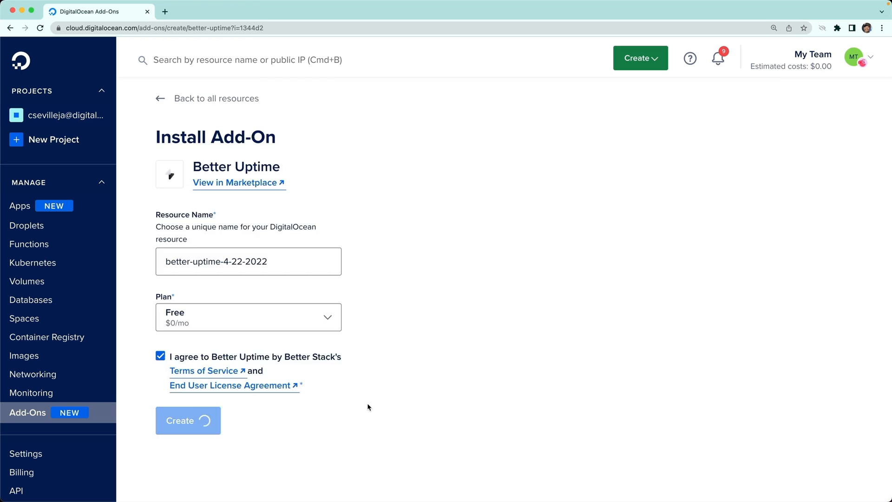
{"action": "left_click", "coordinate": [188, 420]}
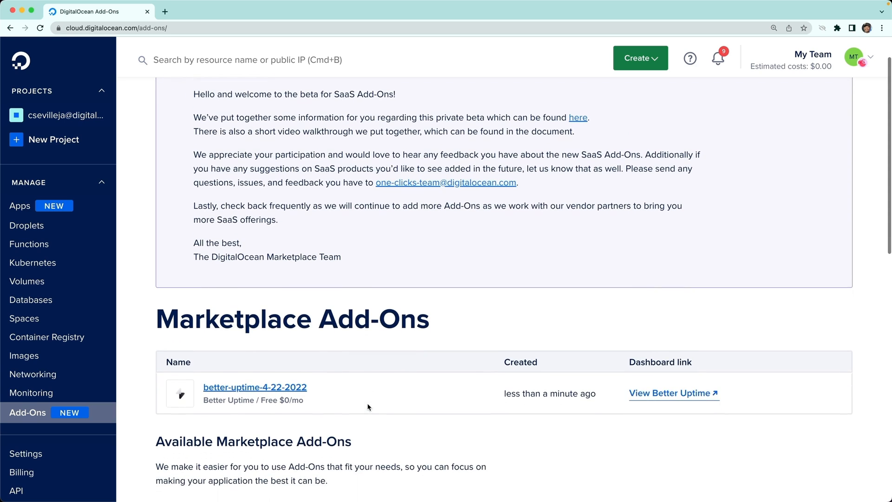
- Open the Better Uptime dashboard in a new tab, confirming the leaving-DigitalOcean dialog
{"action": "scroll", "scroll_direction": "down", "scroll_amount": 3}
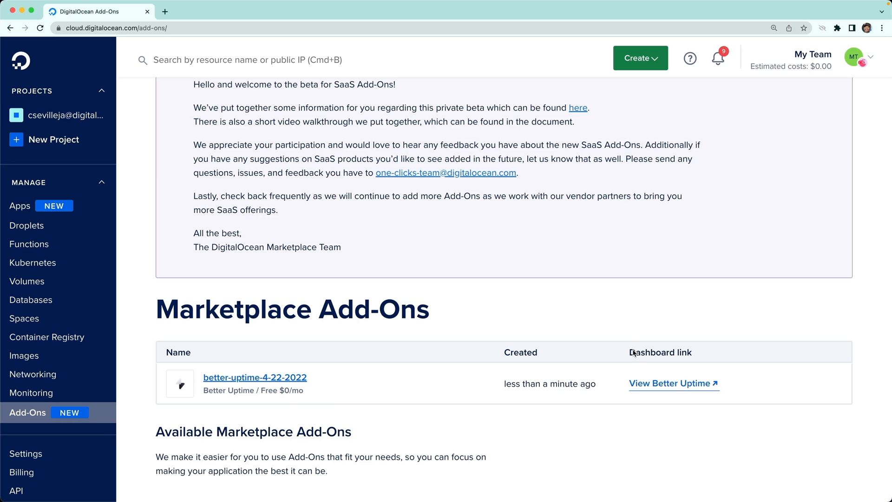
{"action": "left_click", "coordinate": [670, 383]}
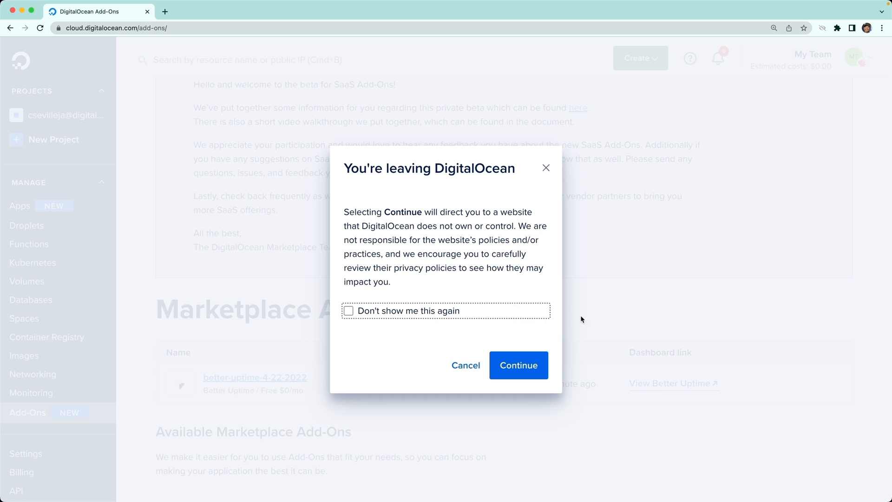
{"action": "mouse_move", "coordinate": [504, 281]}
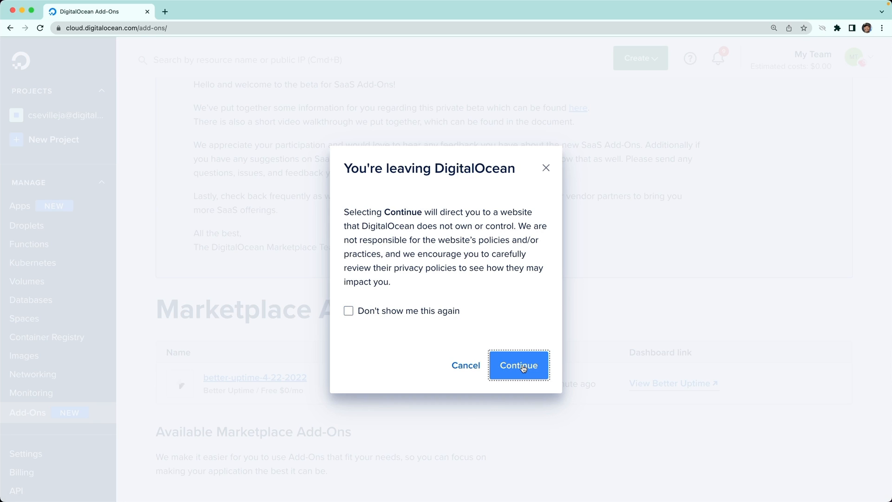
{"action": "left_click", "coordinate": [519, 365]}
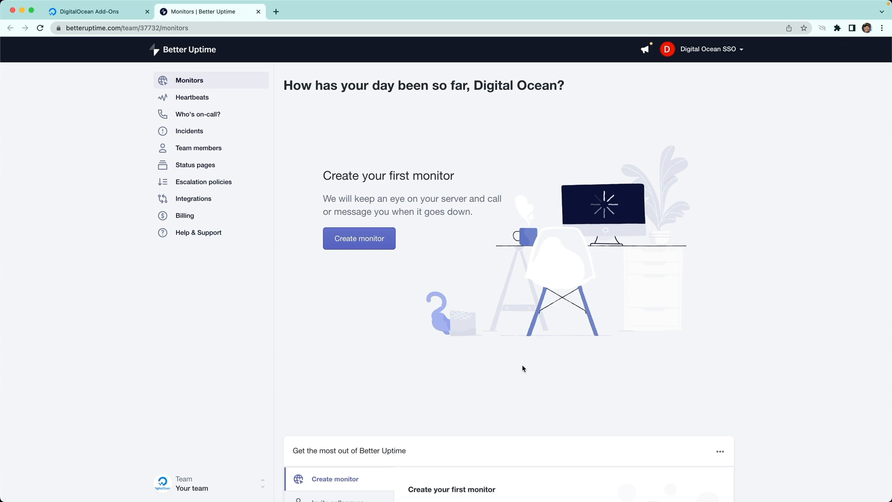
{"action": "mouse_move", "coordinate": [358, 239]}
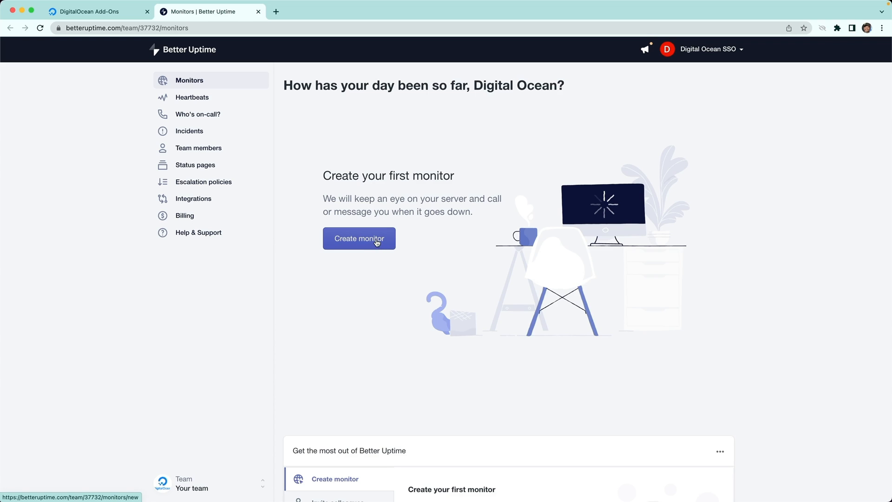
- Start creating a first monitor in Better Uptime and review the empty form's alert settings
{"action": "left_click", "coordinate": [359, 238]}
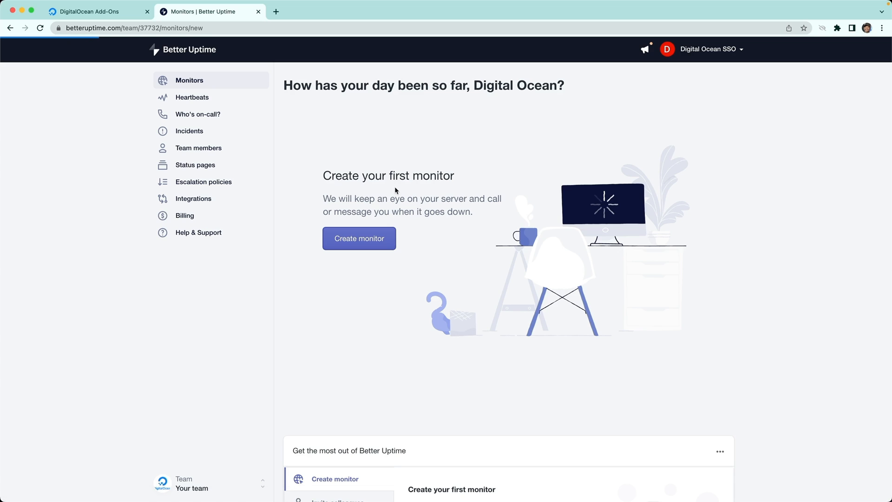
{"action": "left_click", "coordinate": [359, 238]}
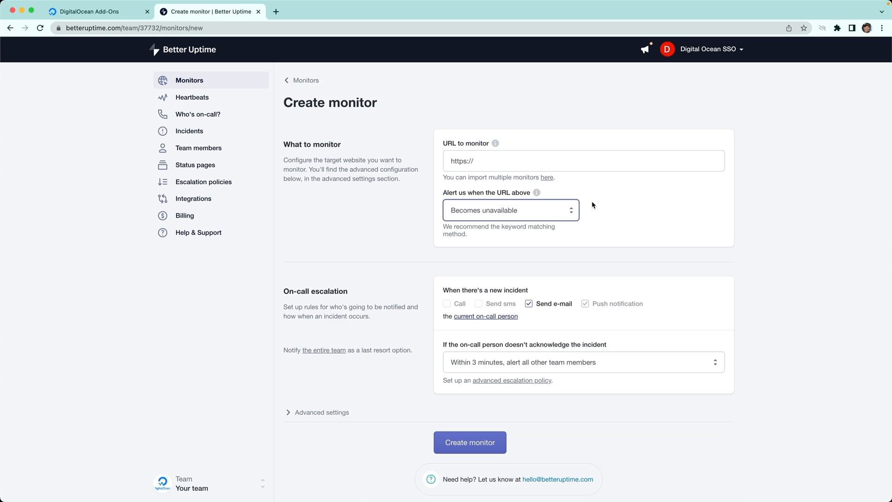
{"action": "mouse_move", "coordinate": [541, 163]}
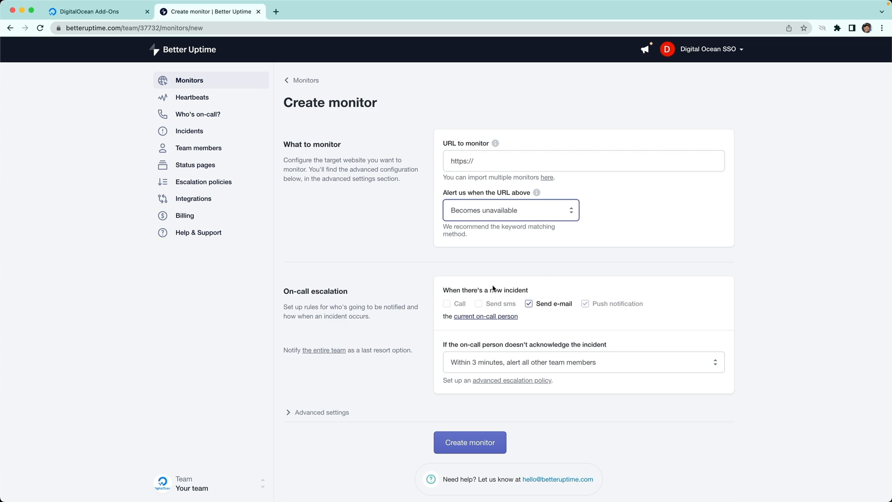
{"action": "scroll", "scroll_direction": "down", "scroll_amount": 3}
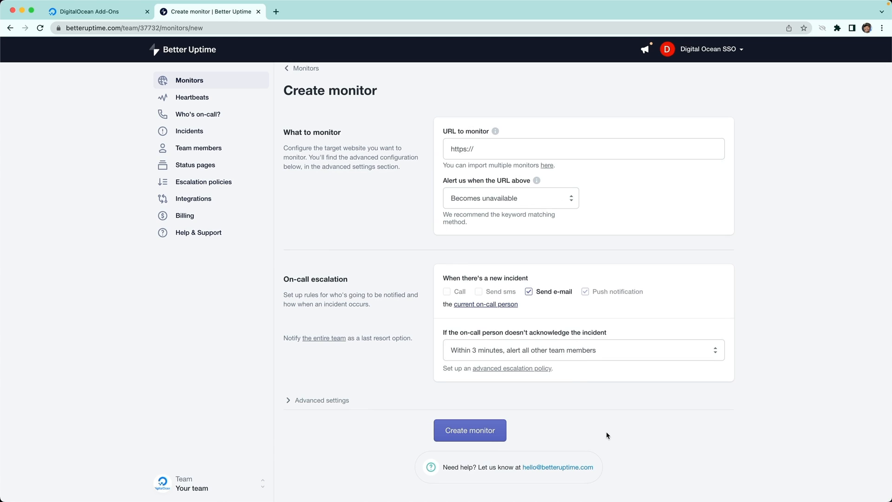
{"action": "mouse_move", "coordinate": [135, 44]}
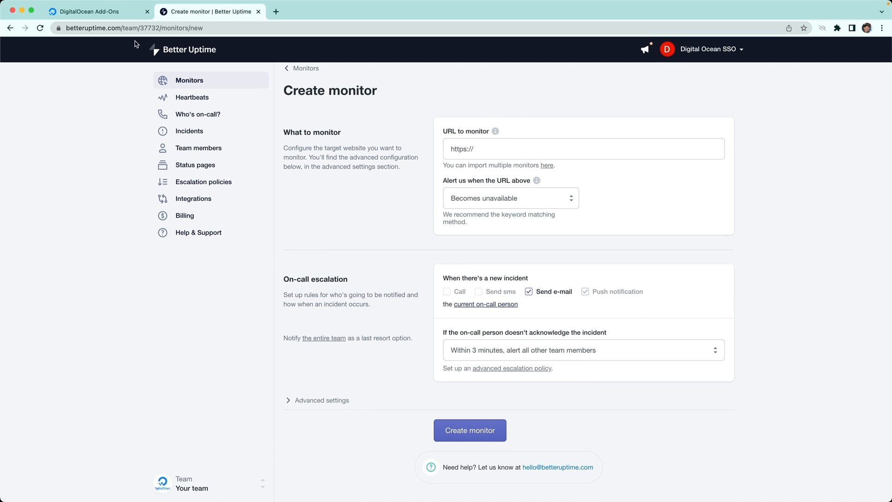
- Return to the DigitalOcean tab and reload the Add-Ons page listing better-uptime-4-22-2022
{"action": "left_click", "coordinate": [88, 11]}
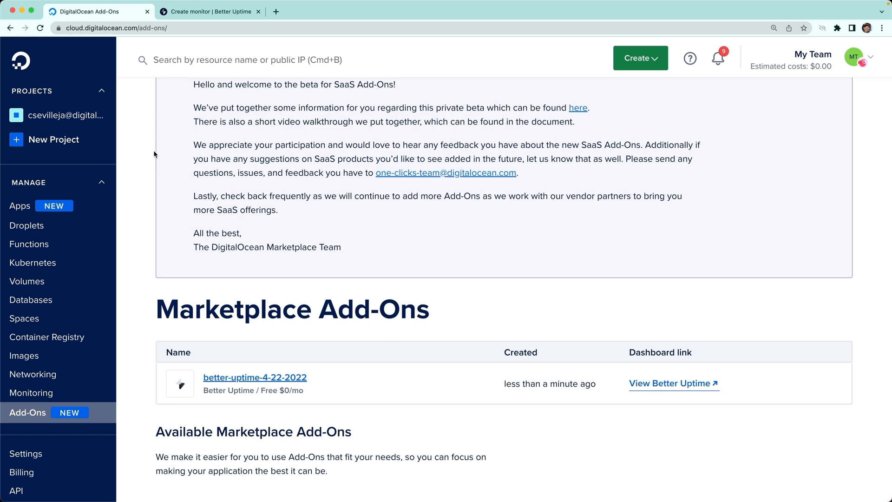
{"action": "mouse_move", "coordinate": [187, 305]}
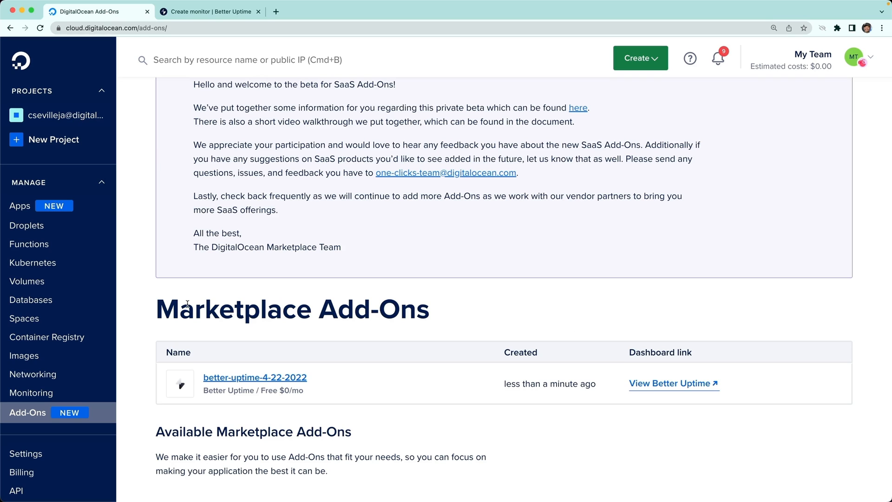
{"action": "mouse_move", "coordinate": [178, 244]}
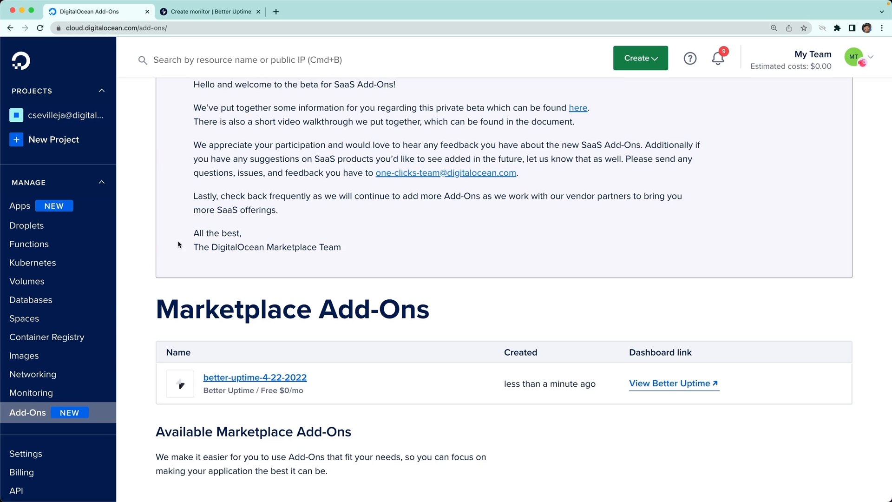
{"action": "mouse_move", "coordinate": [153, 236]}
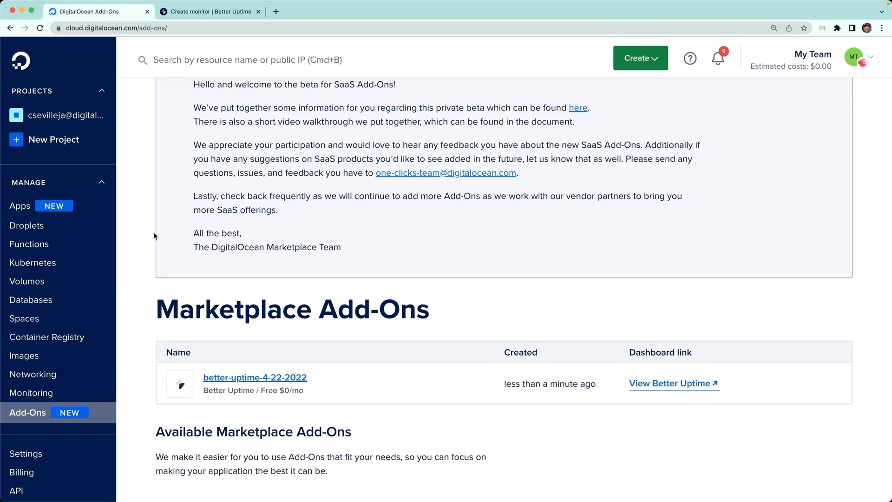
{"action": "mouse_move", "coordinate": [153, 246]}
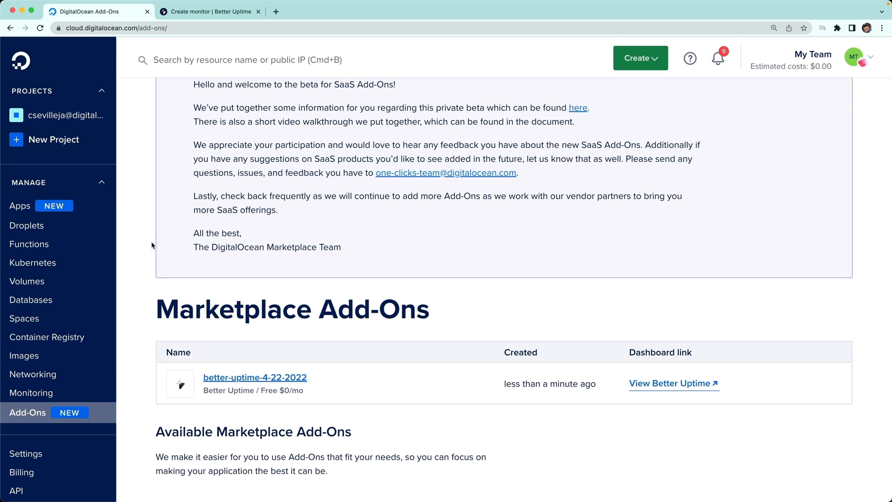
{"action": "left_click", "coordinate": [24, 355]}
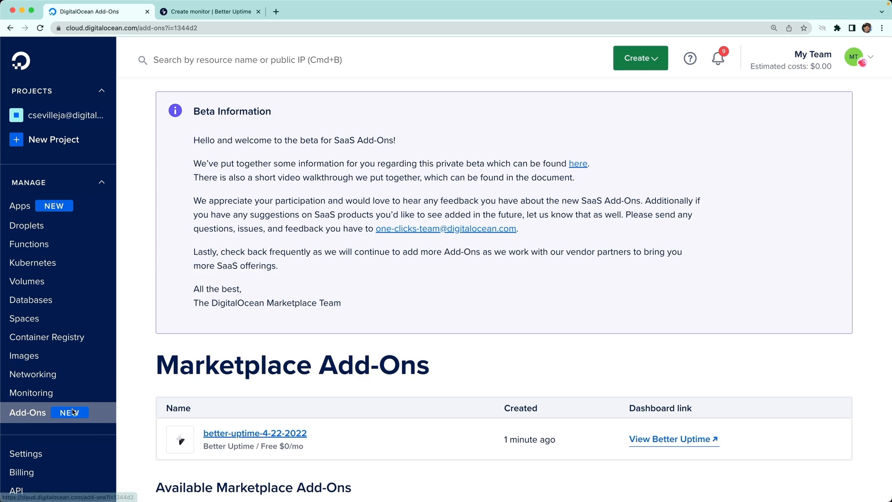
{"action": "scroll", "scroll_direction": "down", "scroll_amount": 3}
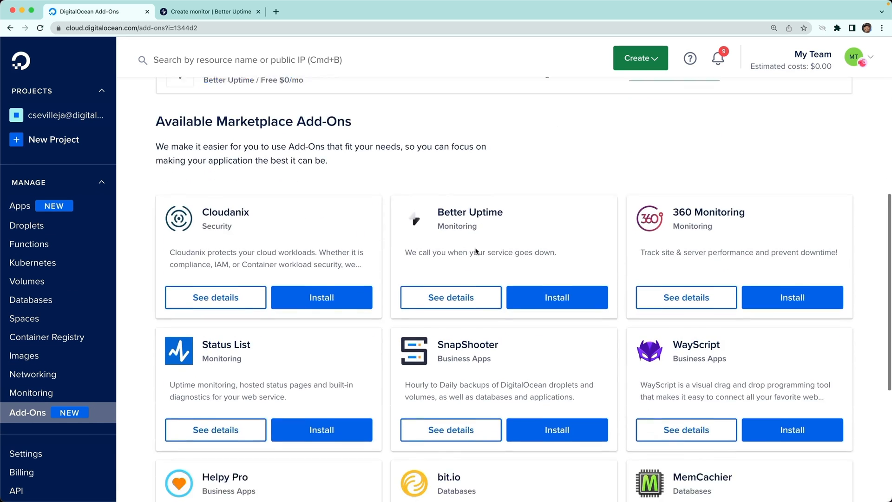
{"action": "scroll", "scroll_direction": "down", "scroll_amount": 3}
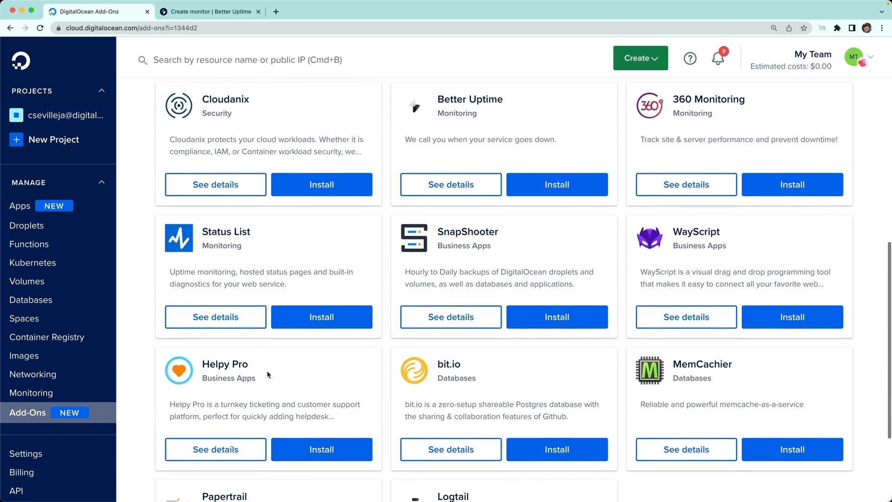
{"action": "mouse_move", "coordinate": [460, 226]}
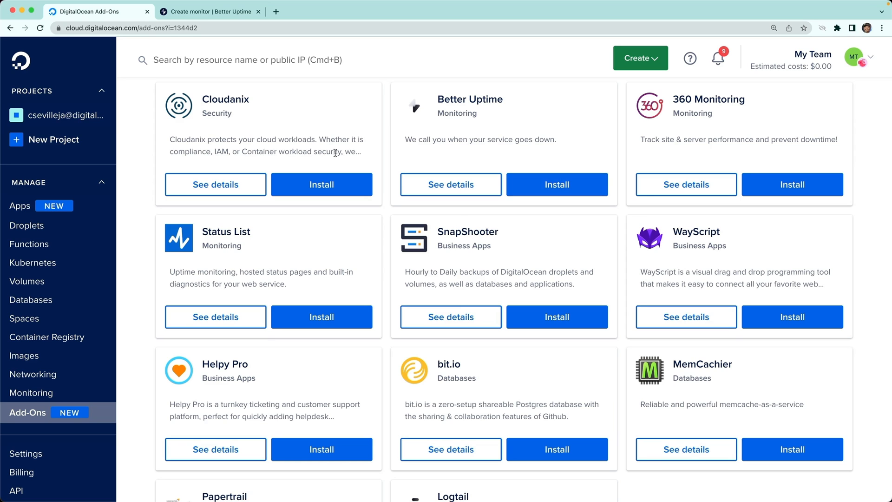
{"action": "scroll", "scroll_direction": "down", "scroll_amount": 3}
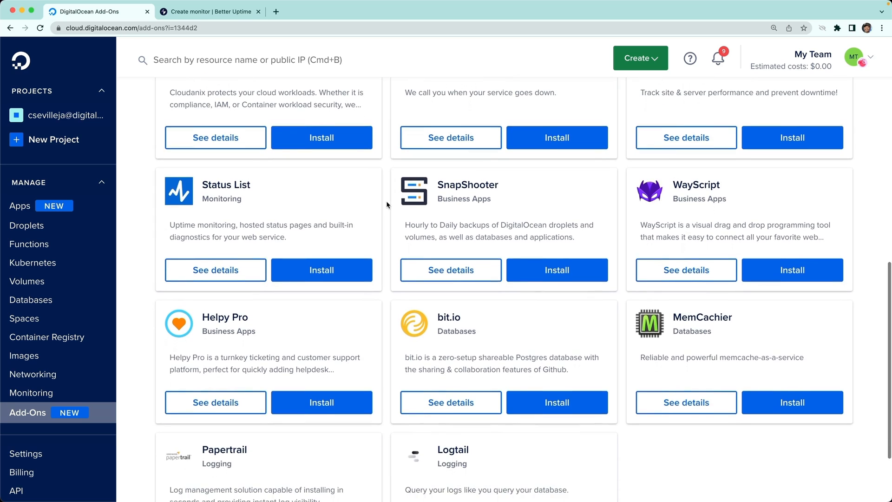
{"action": "scroll", "scroll_direction": "down", "scroll_amount": 3}
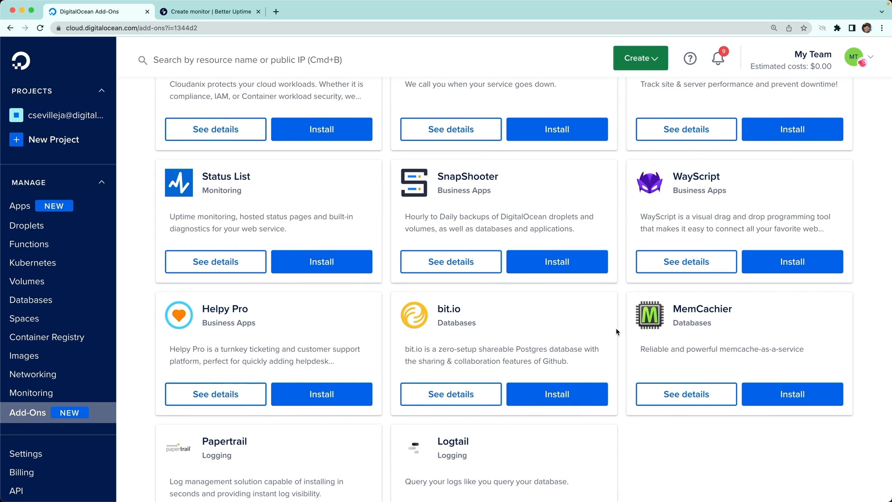
{"action": "mouse_move", "coordinate": [754, 342]}
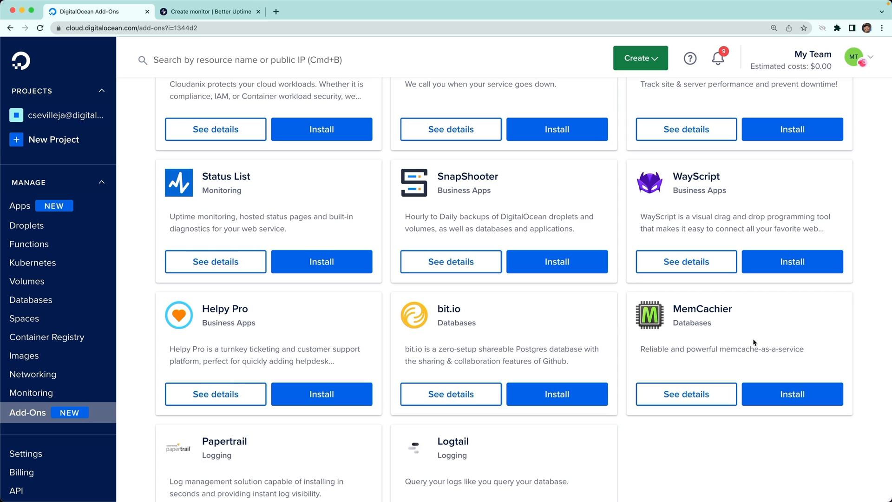
{"action": "mouse_move", "coordinate": [694, 312]}
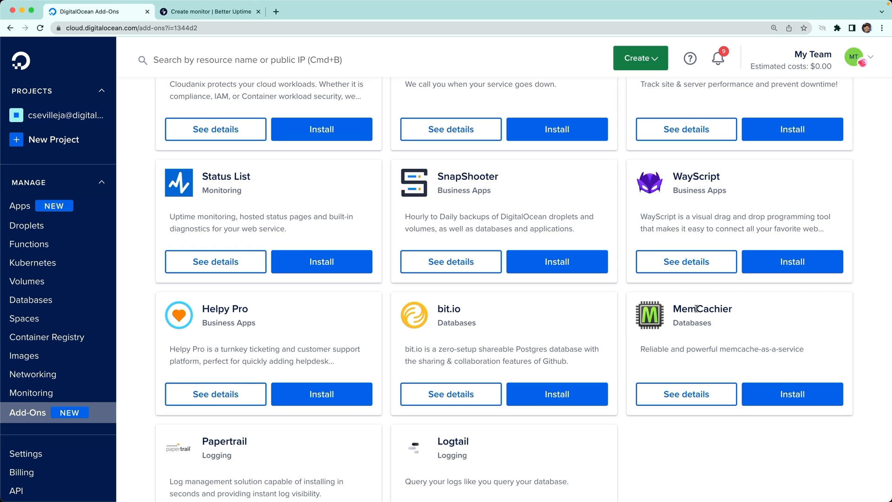
{"action": "left_click", "coordinate": [791, 394]}
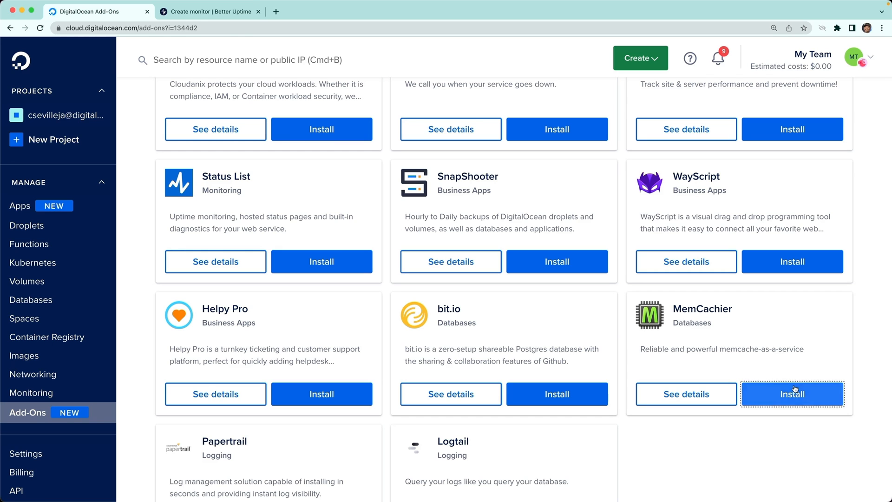
- Create memcachier-4-22-2022 on the Developer $0/mo plan in nyc1 and open its overview page
{"action": "left_click", "coordinate": [792, 394]}
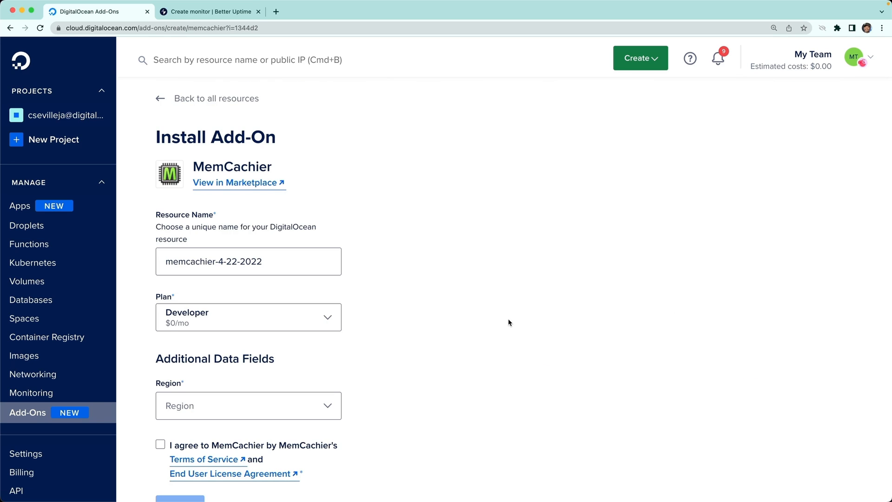
{"action": "left_click", "coordinate": [248, 406]}
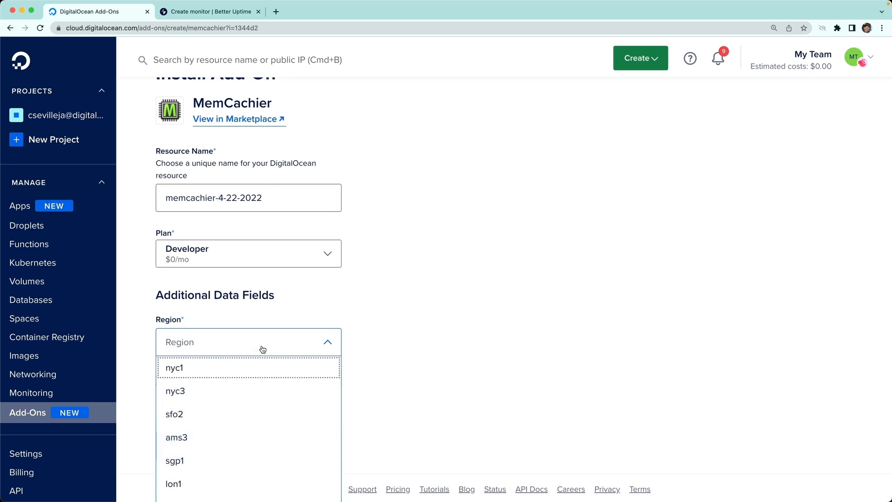
{"action": "left_click", "coordinate": [175, 368]}
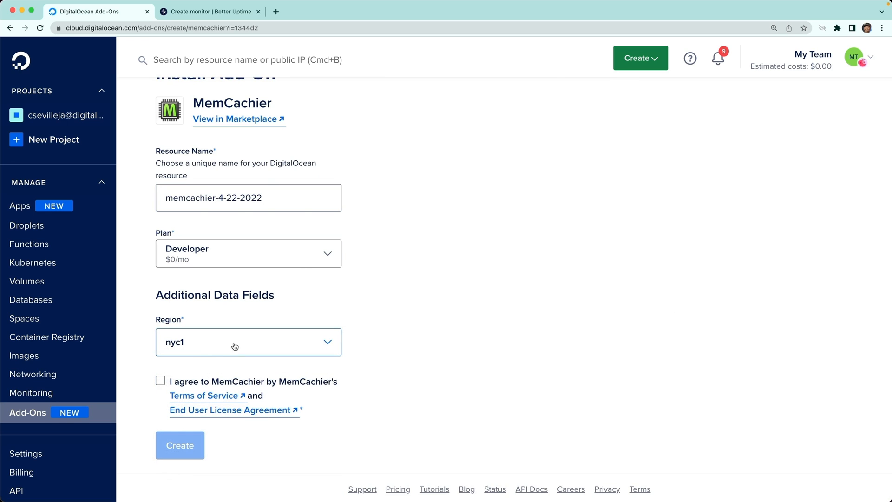
{"action": "left_click", "coordinate": [160, 381]}
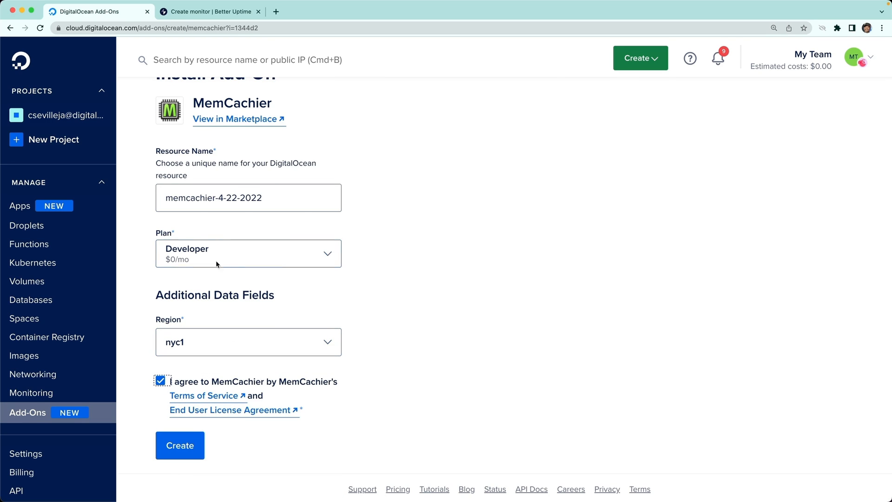
{"action": "mouse_move", "coordinate": [179, 445]}
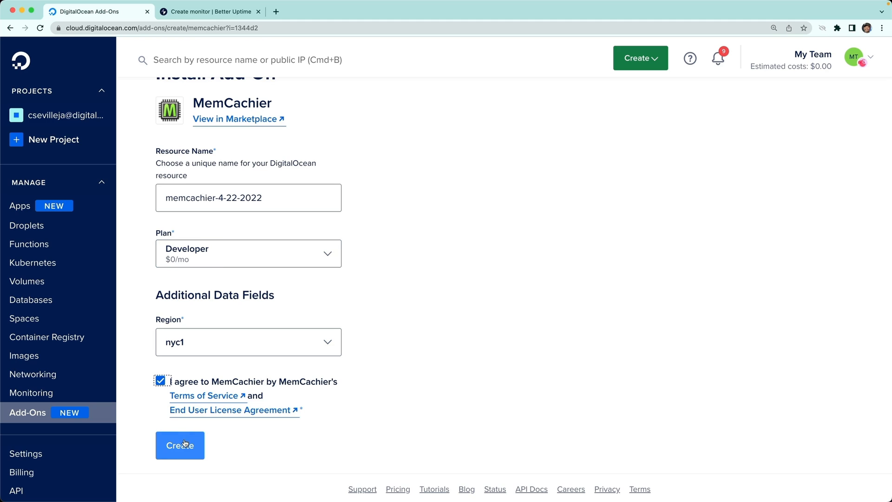
{"action": "left_click", "coordinate": [179, 445]}
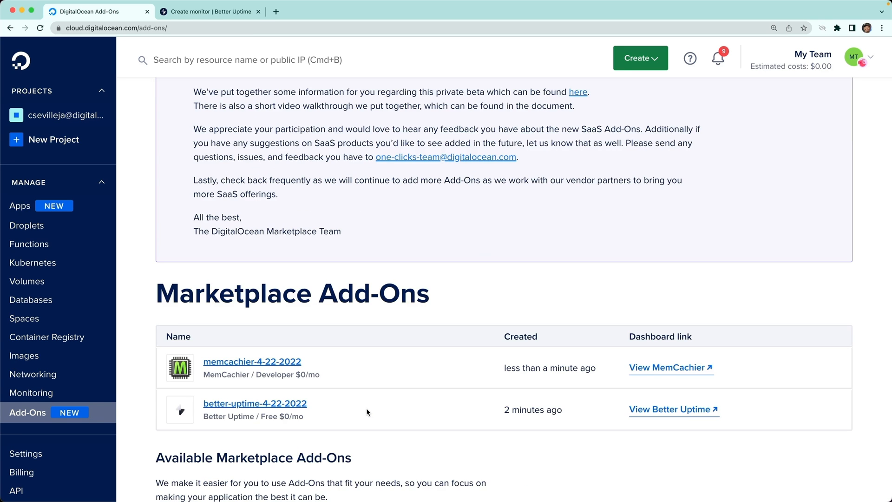
{"action": "mouse_move", "coordinate": [611, 345]}
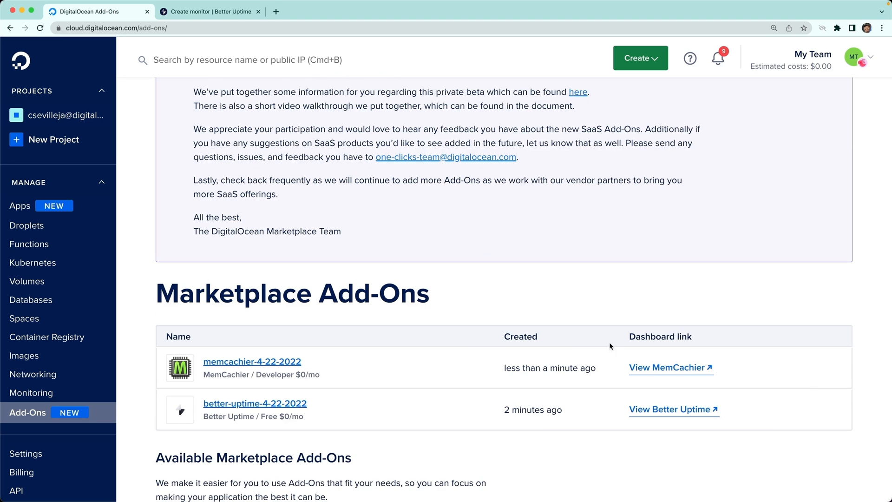
{"action": "left_click", "coordinate": [252, 362]}
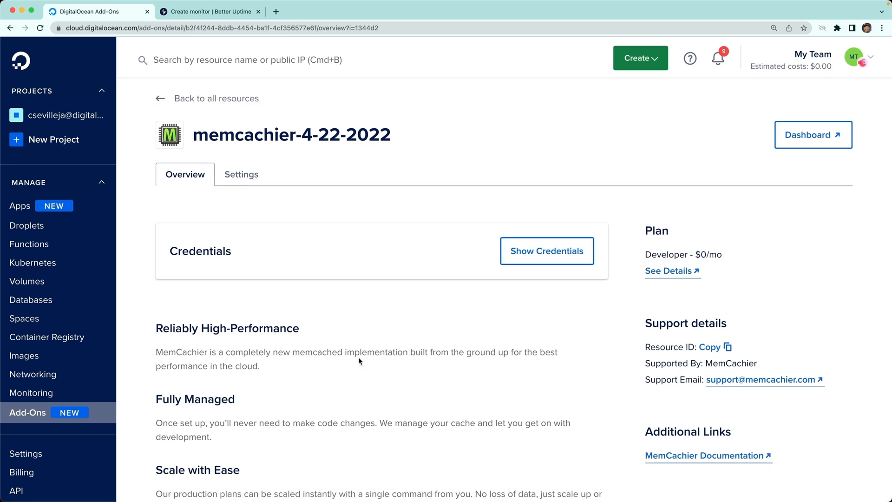
- Reveal the MemCachier credentials, then return to the Add-Ons list showing both add-ons
{"action": "left_click", "coordinate": [545, 251]}
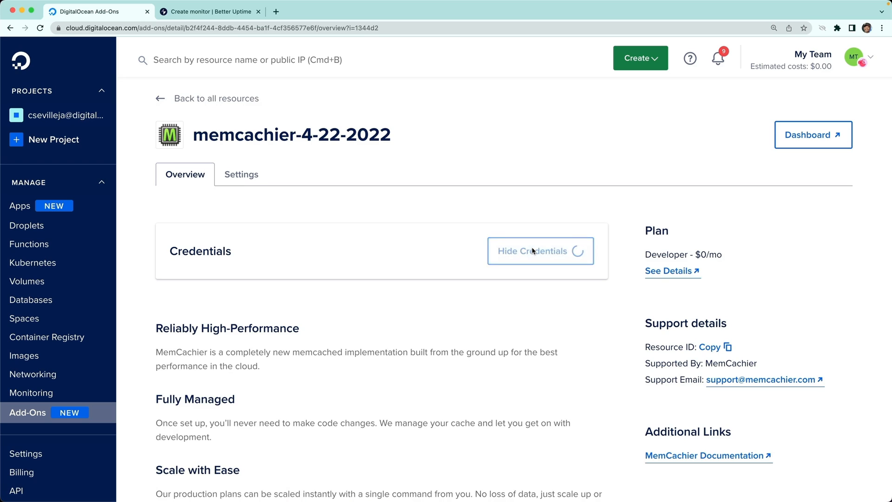
{"action": "left_click", "coordinate": [539, 251]}
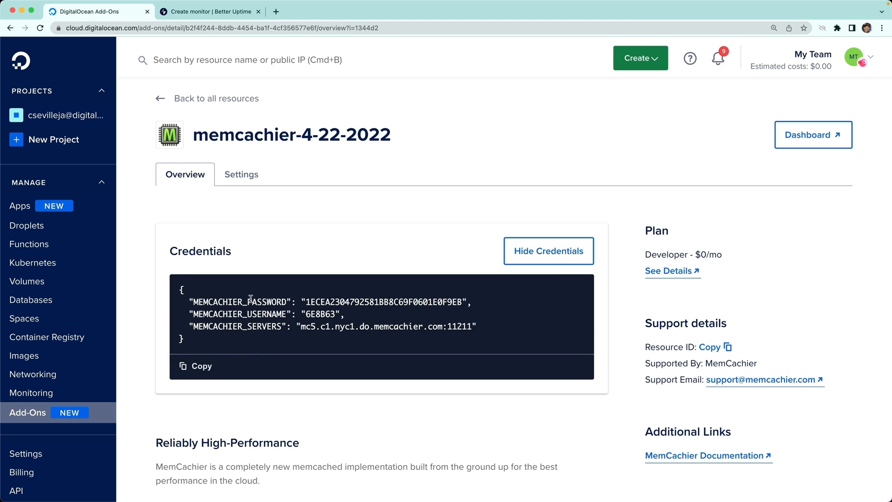
{"action": "mouse_move", "coordinate": [344, 336]}
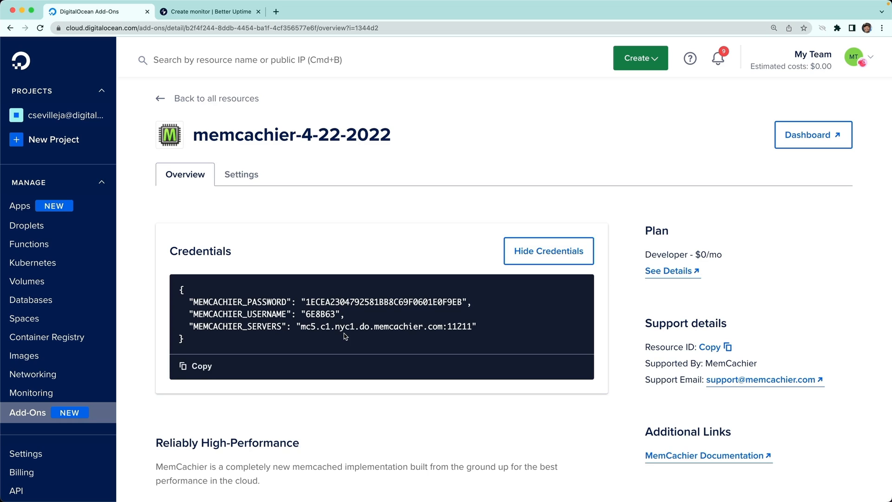
{"action": "mouse_move", "coordinate": [455, 296]}
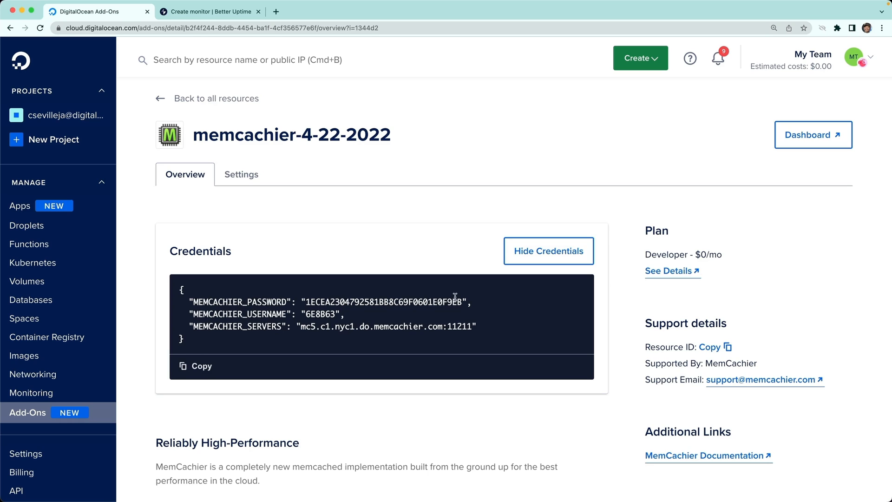
{"action": "mouse_move", "coordinate": [438, 306]}
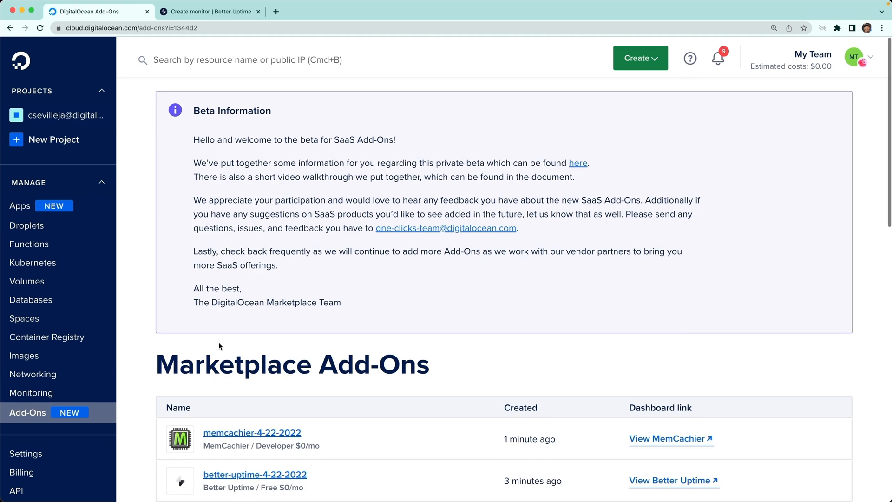
{"action": "scroll", "scroll_direction": "down", "scroll_amount": 3}
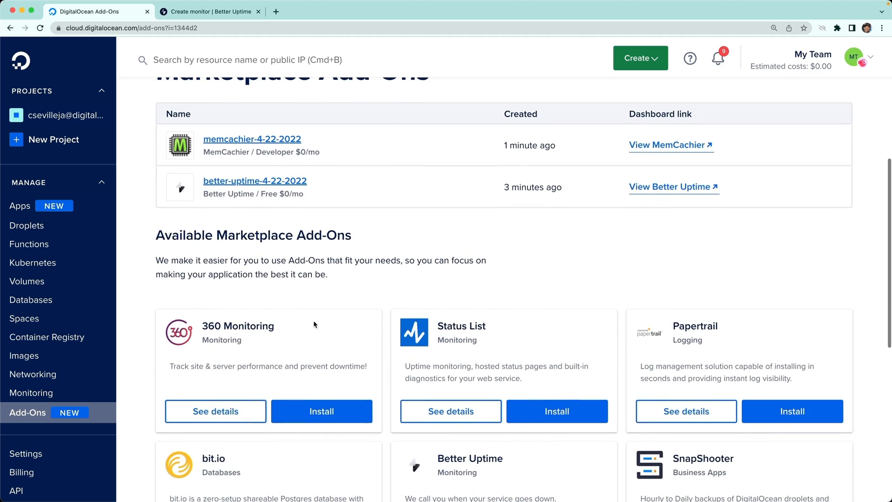